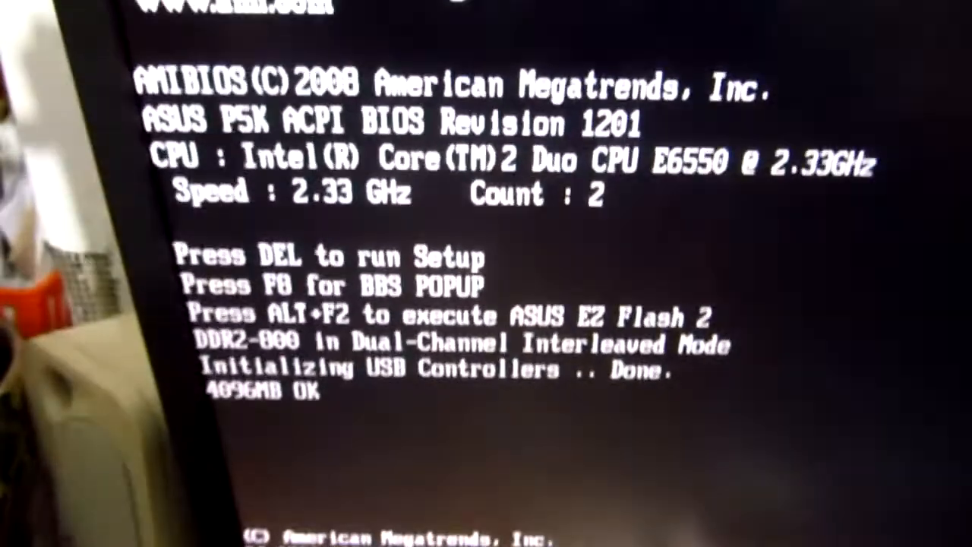
Request the F8 boot popup during POST and continue past the JMicron controller screen
key("f8")
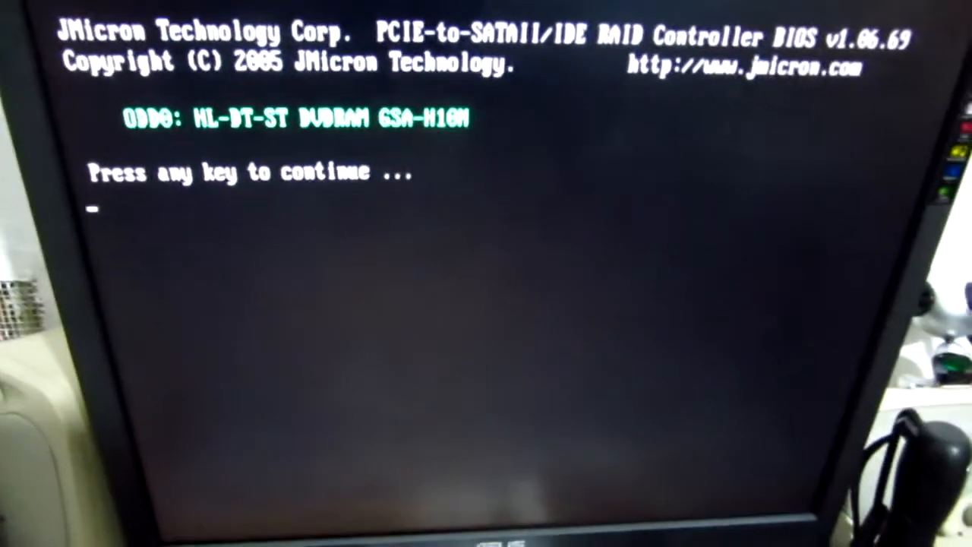
key("enter")
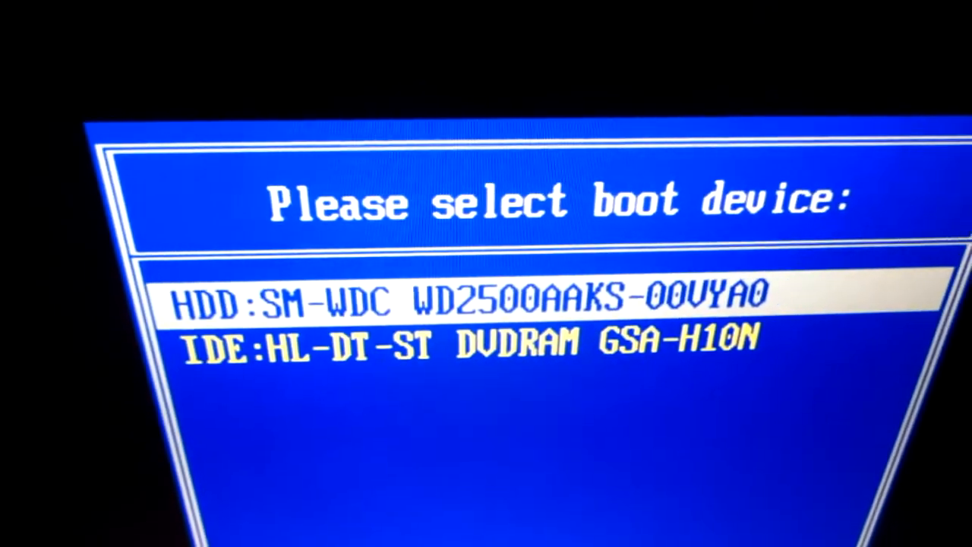
Select IDE:HL-DT-ST DVDRAM GSA-H10N in the boot menu and boot from it
key("Down")
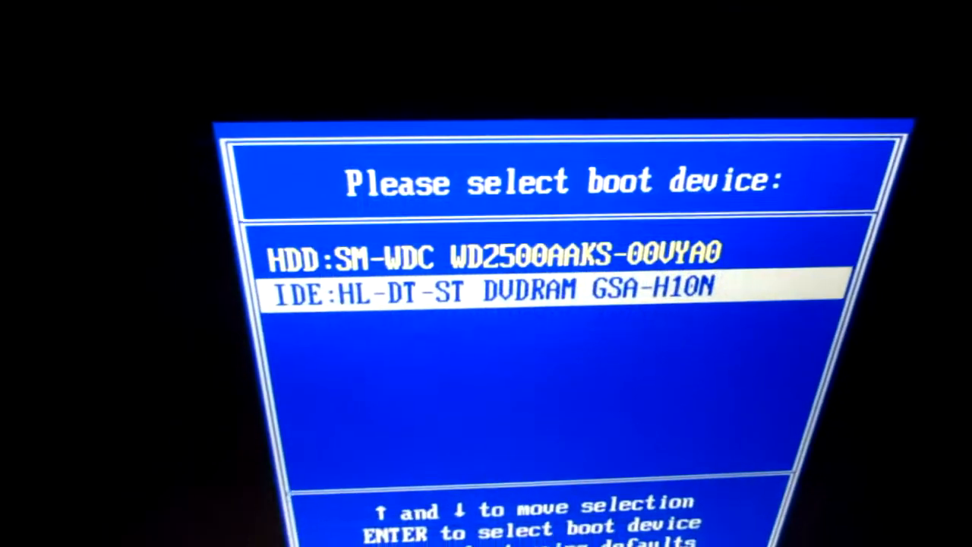
key("enter")
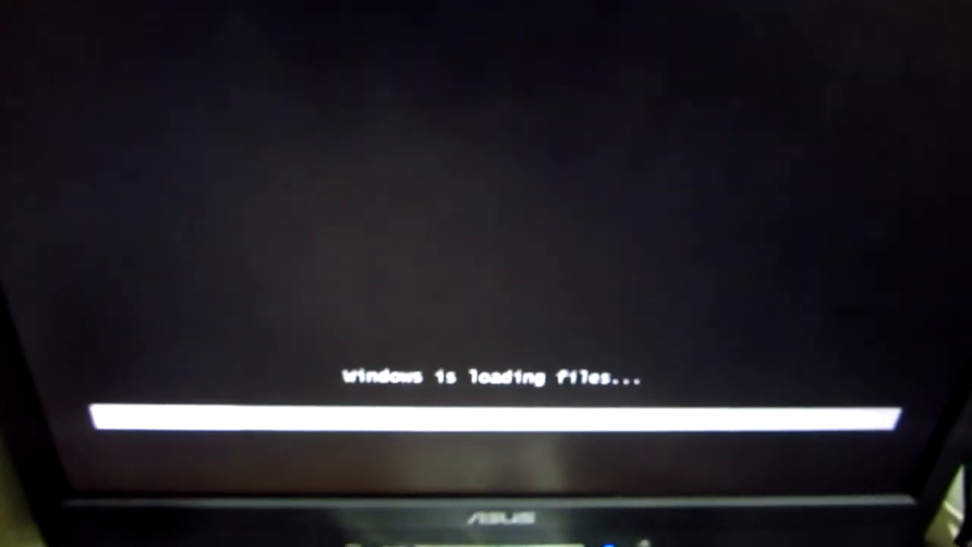